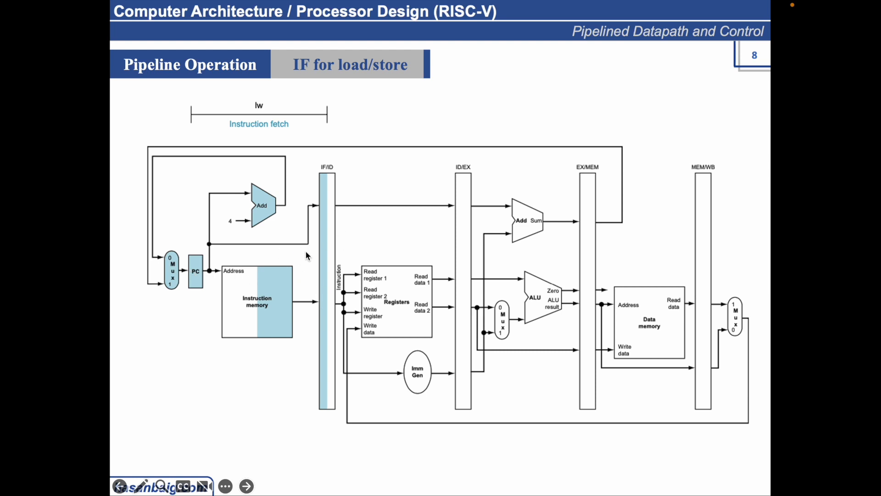
mouse_move(294, 315)
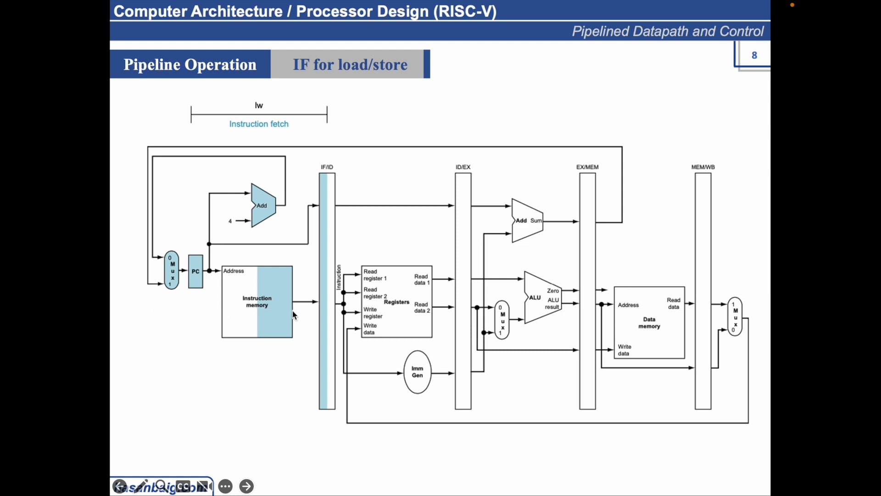
mouse_move(331, 238)
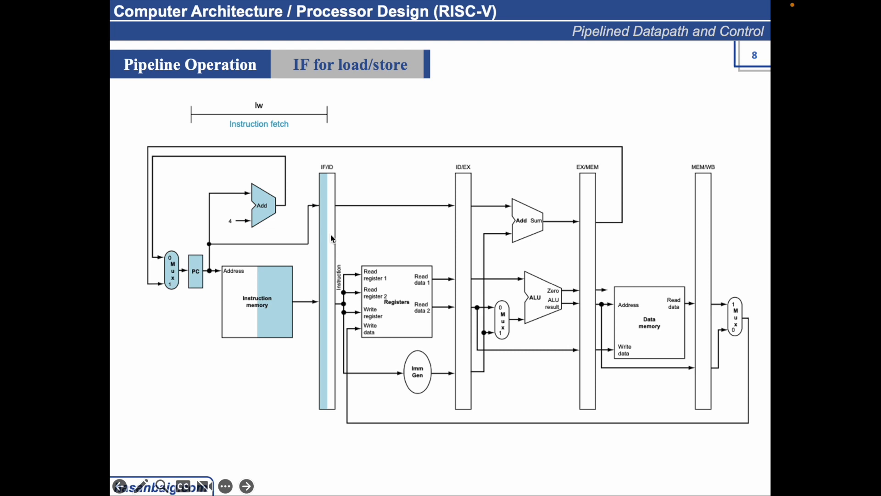
mouse_move(335, 217)
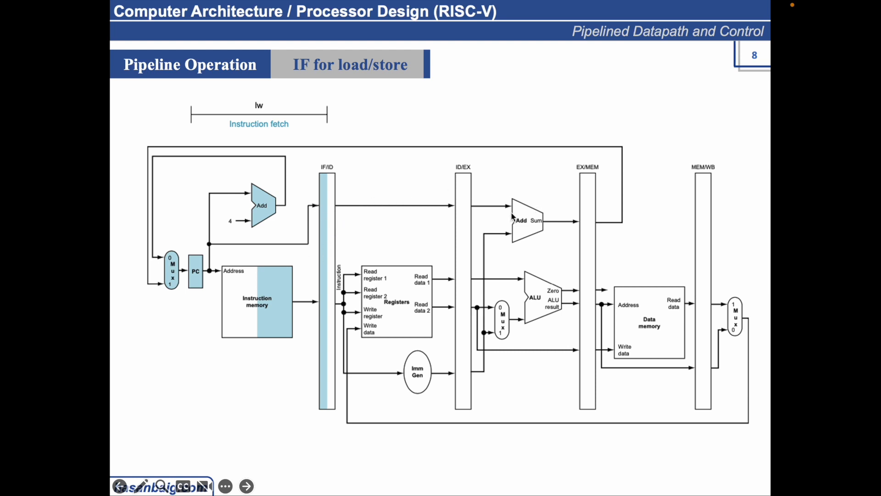
mouse_move(509, 222)
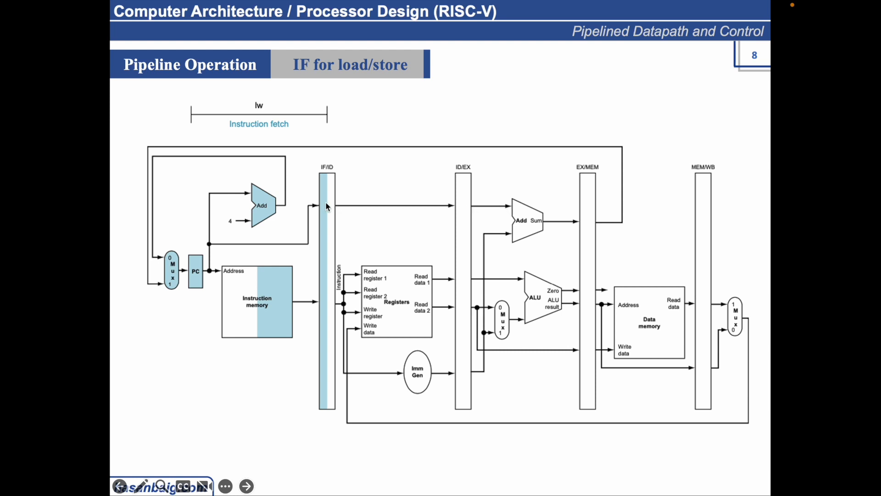
mouse_move(413, 373)
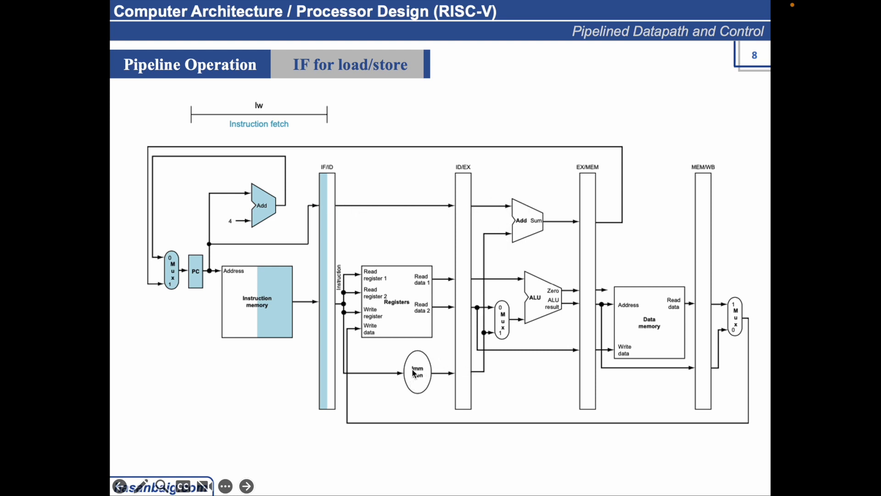
mouse_move(196, 255)
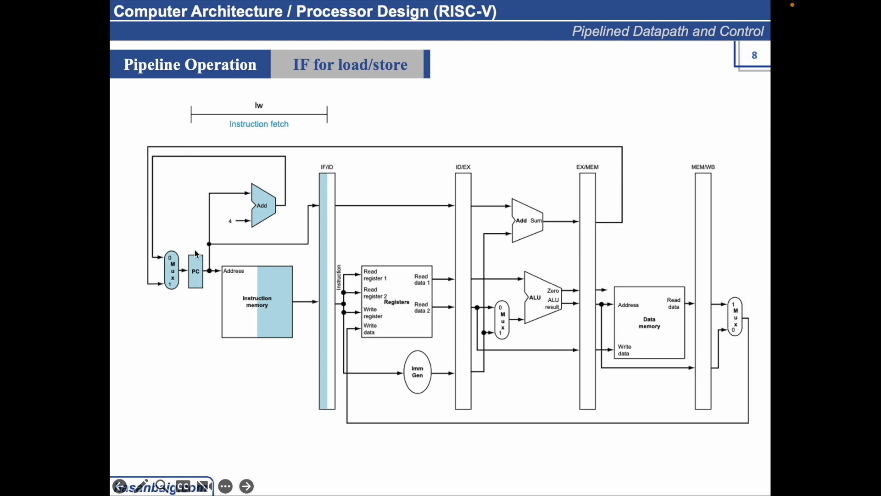
mouse_move(184, 281)
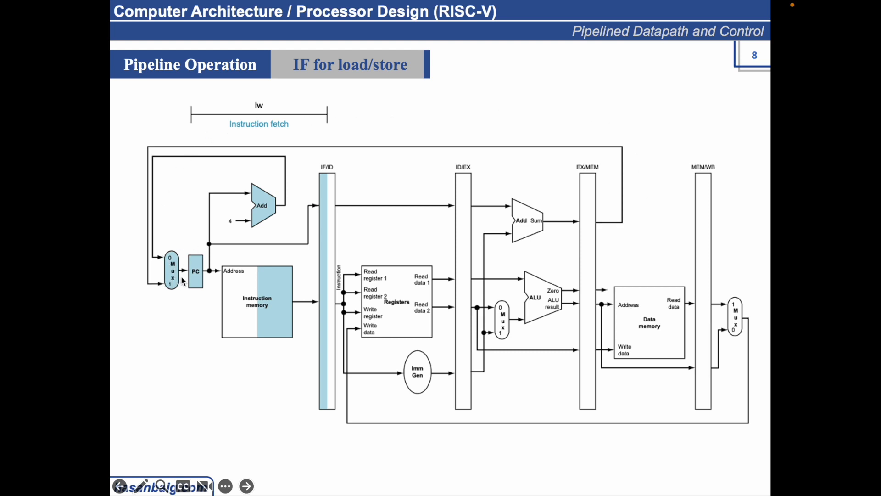
Step: Advance the slideshow to slide 11, the MEM stage for load
click(246, 486)
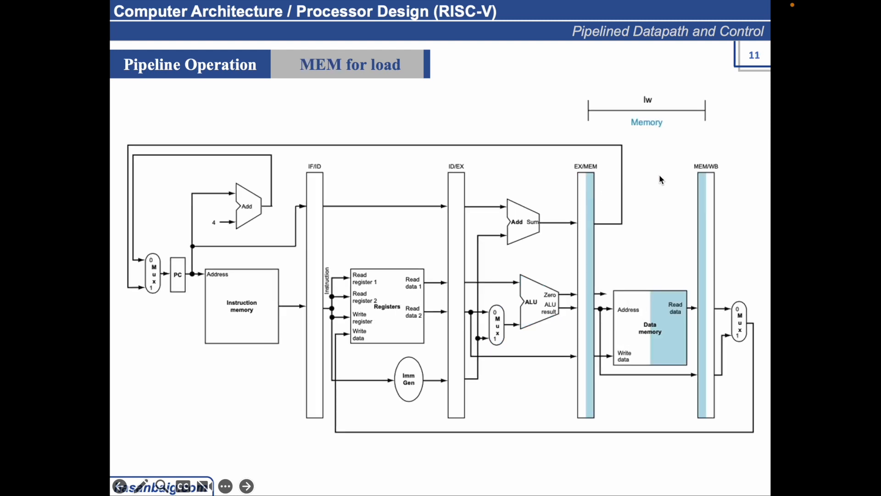
click(246, 485)
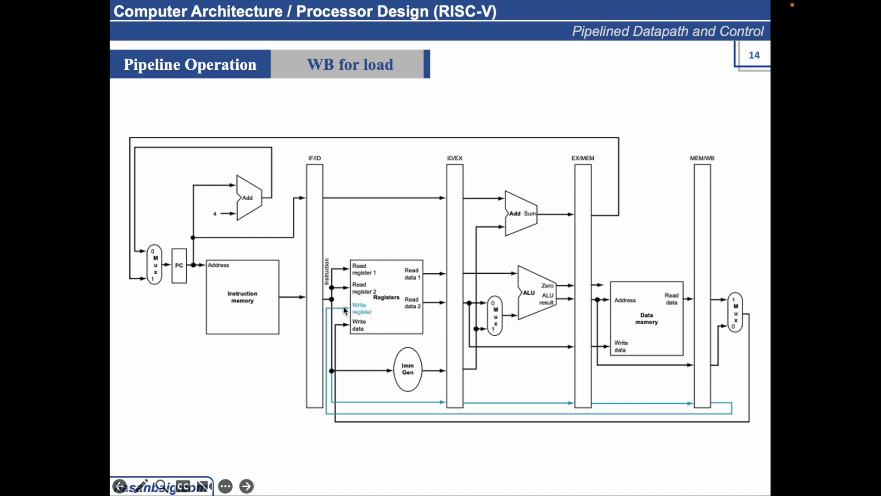
mouse_move(355, 309)
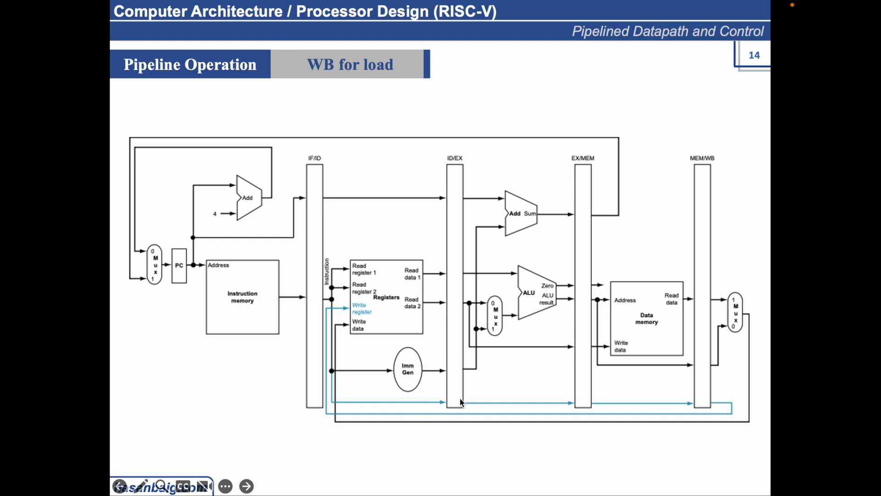
mouse_move(587, 398)
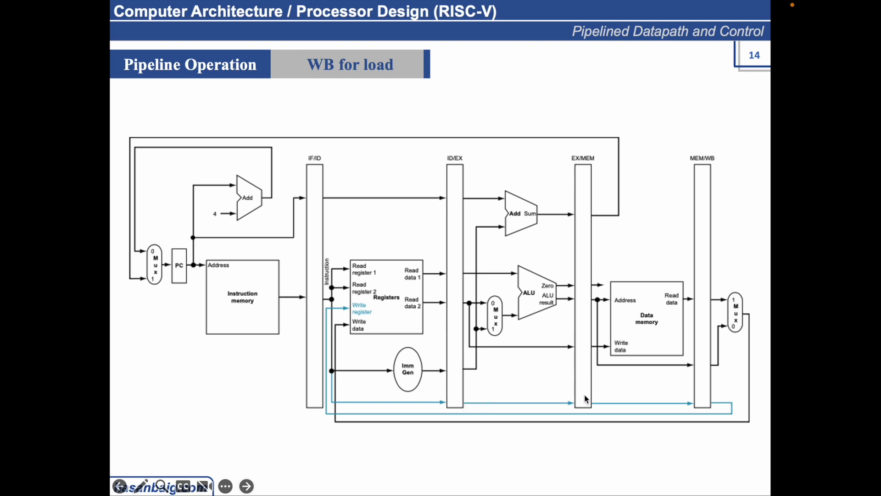
mouse_move(706, 401)
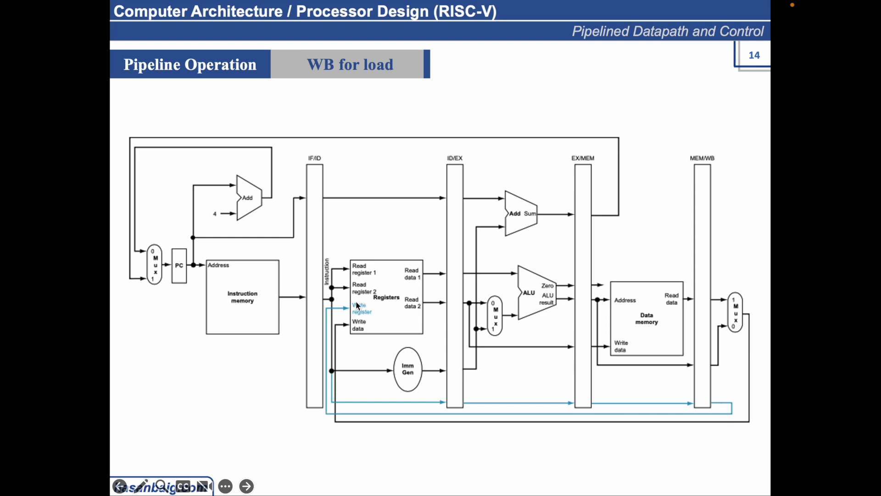
mouse_move(362, 311)
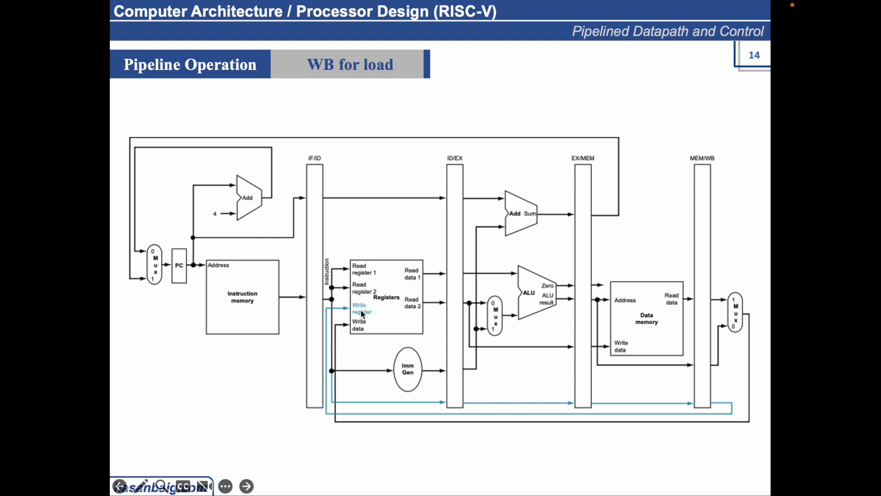
mouse_move(763, 318)
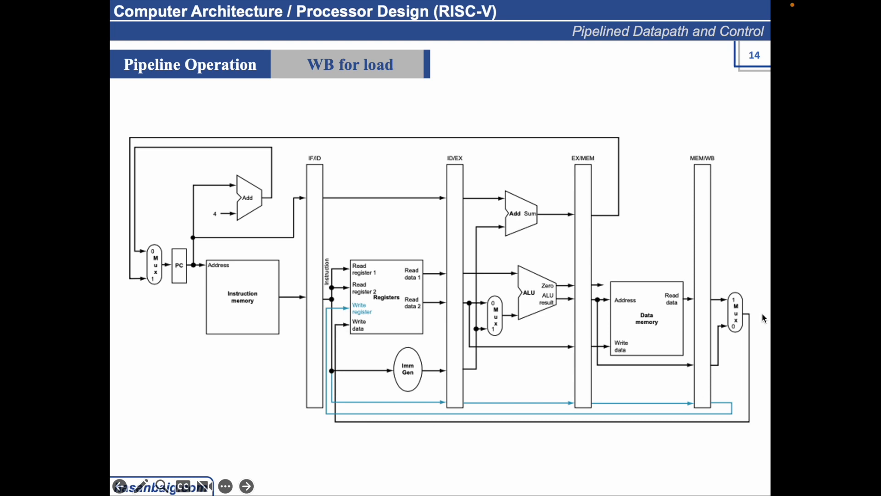
mouse_move(432, 411)
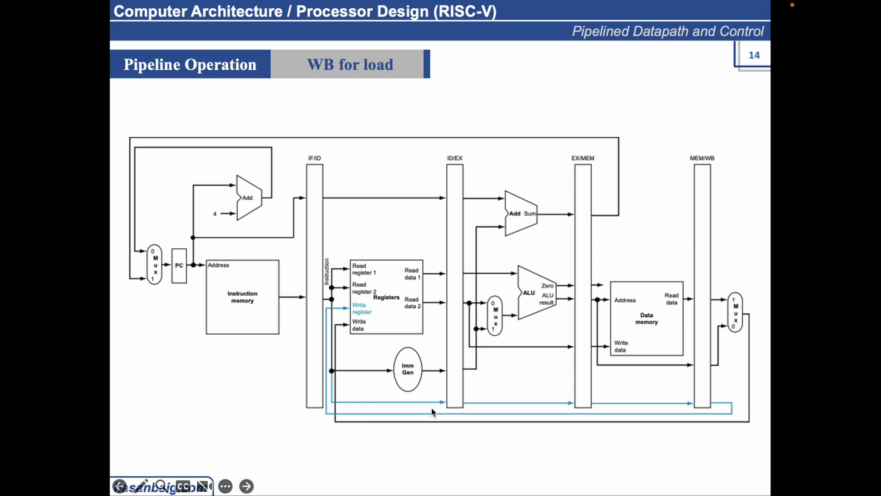